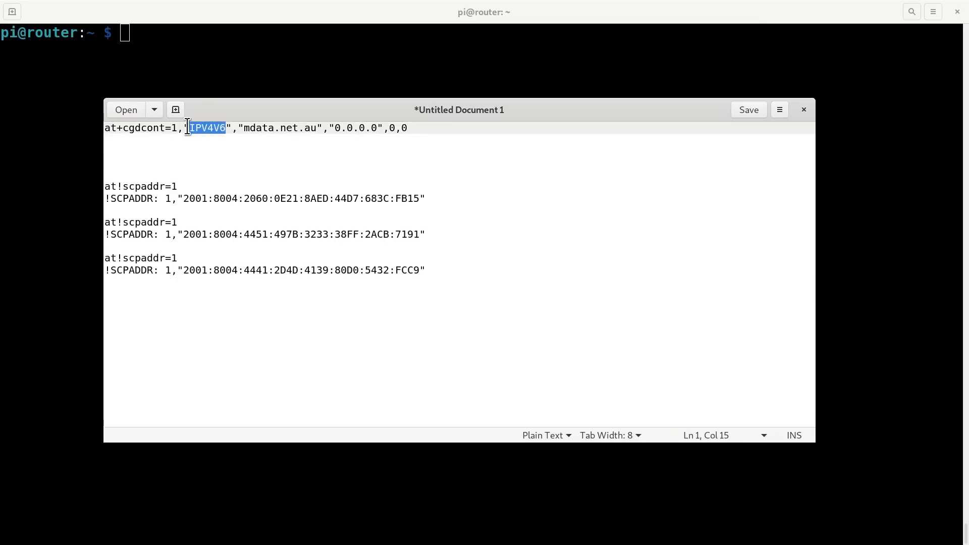
mouse_move(355, 134)
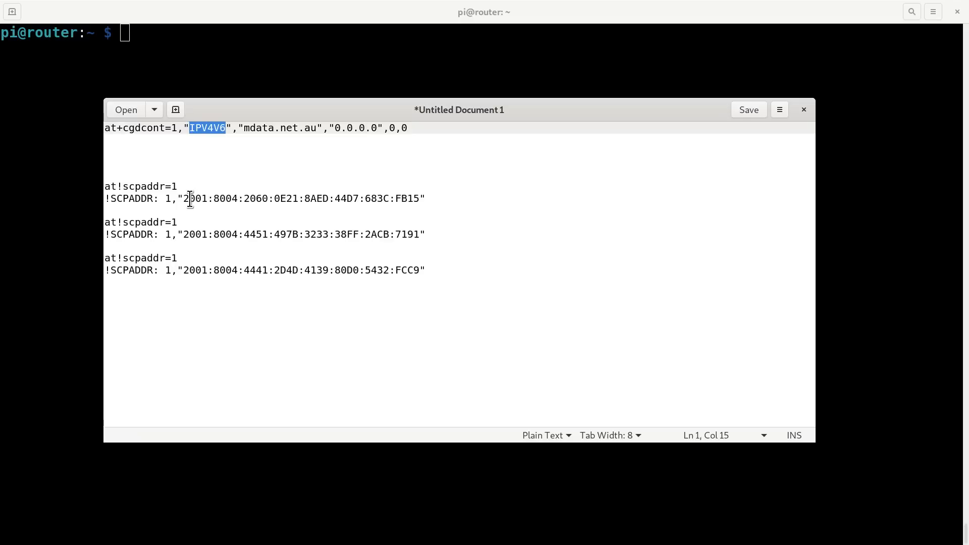
left_click_drag(182, 198, 422, 198)
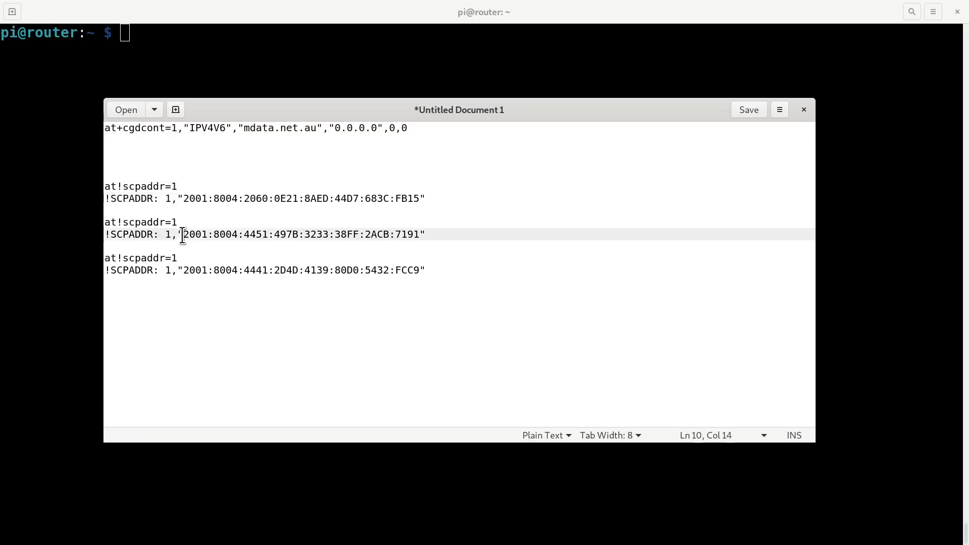
left_click_drag(183, 269, 276, 269)
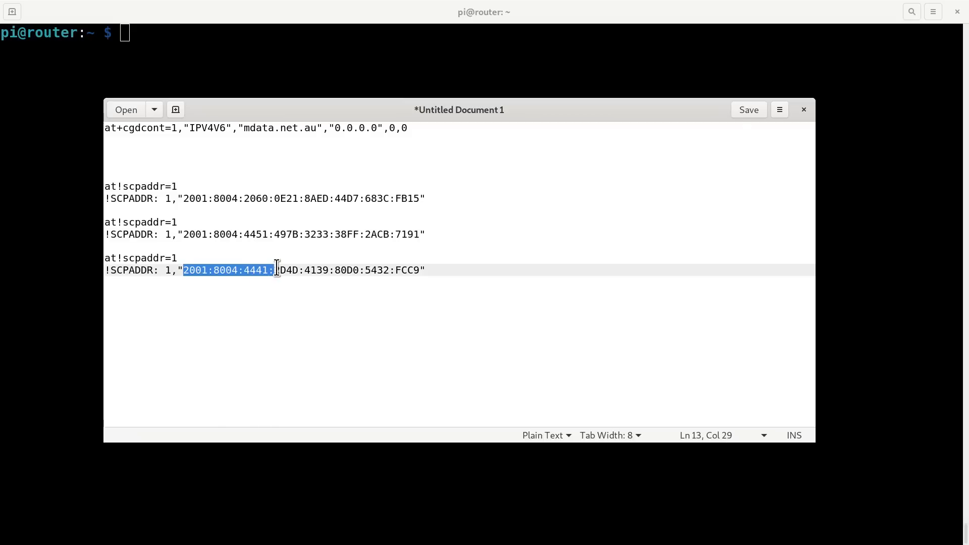
left_click(259, 296)
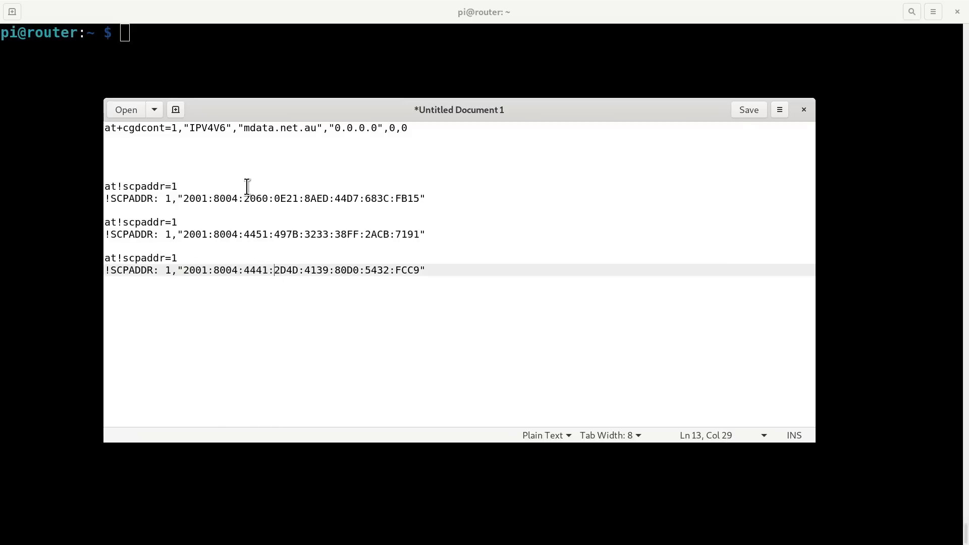
mouse_move(166, 110)
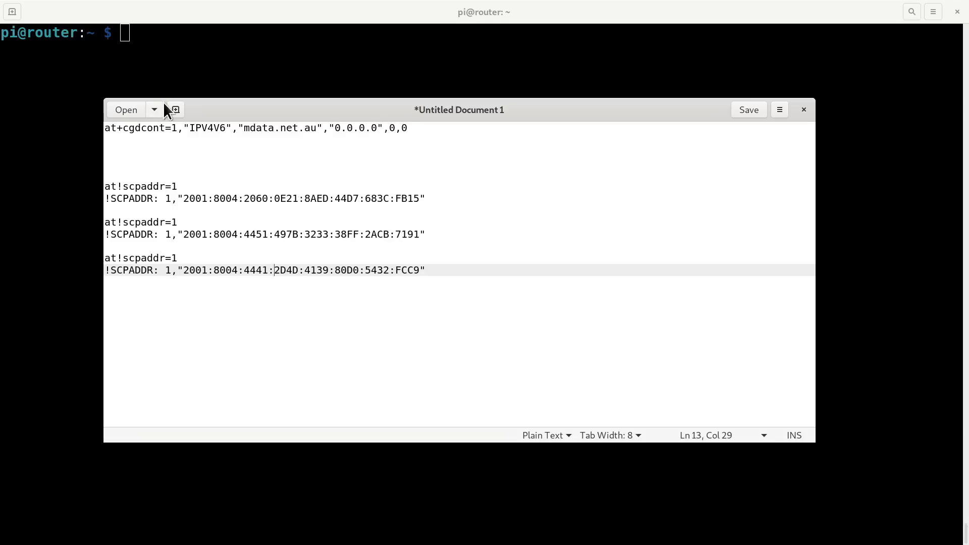